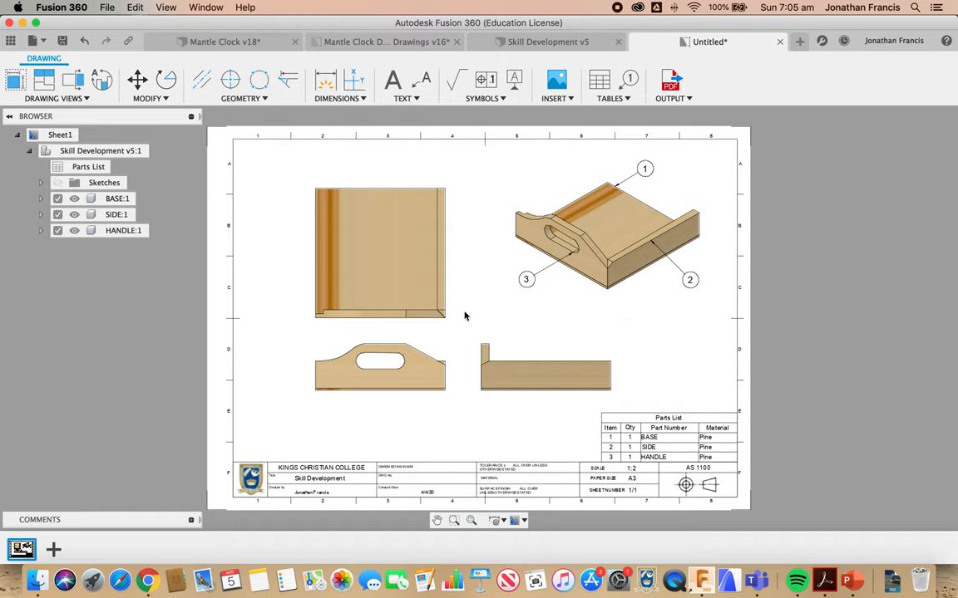
mouse_move(53, 550)
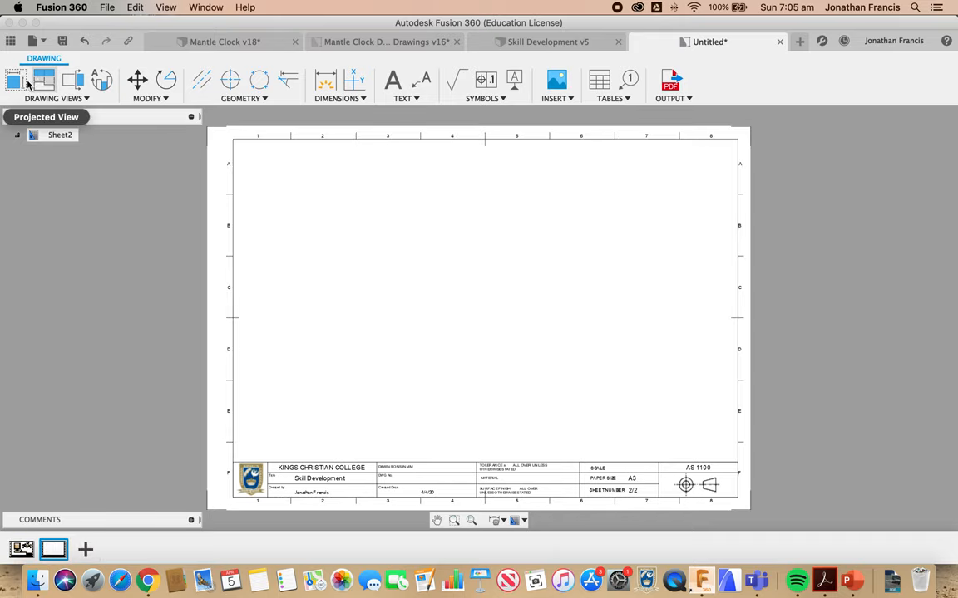
mouse_move(15, 80)
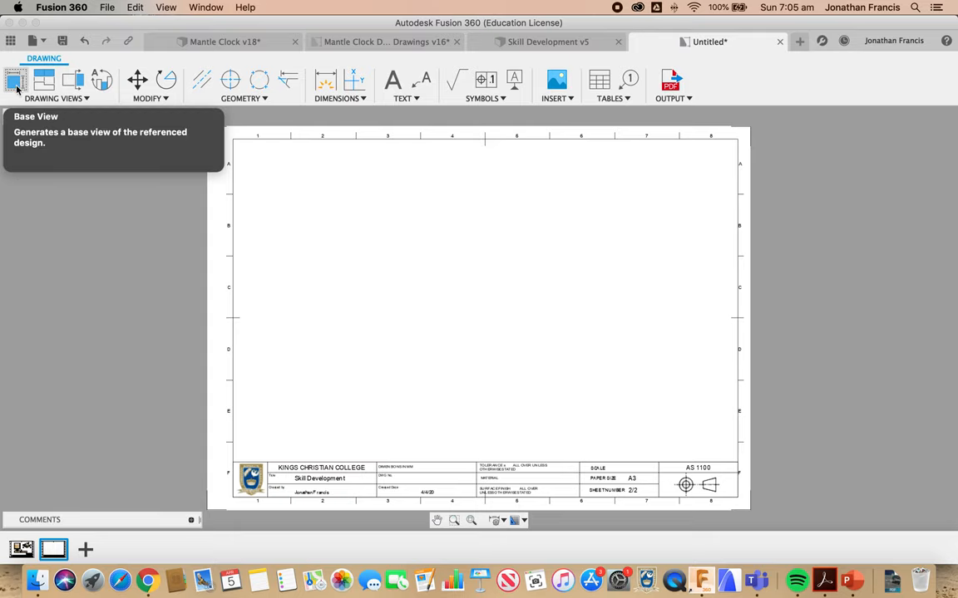
Create a base view at scale 1:1 with TOP orientation and drop it at the sheet's upper left
click(14, 80)
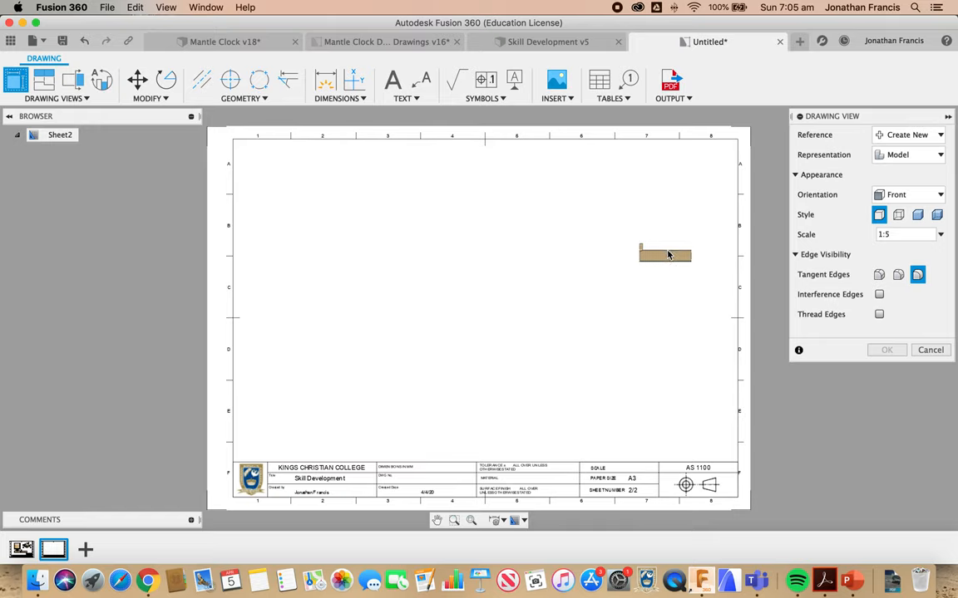
click(906, 234)
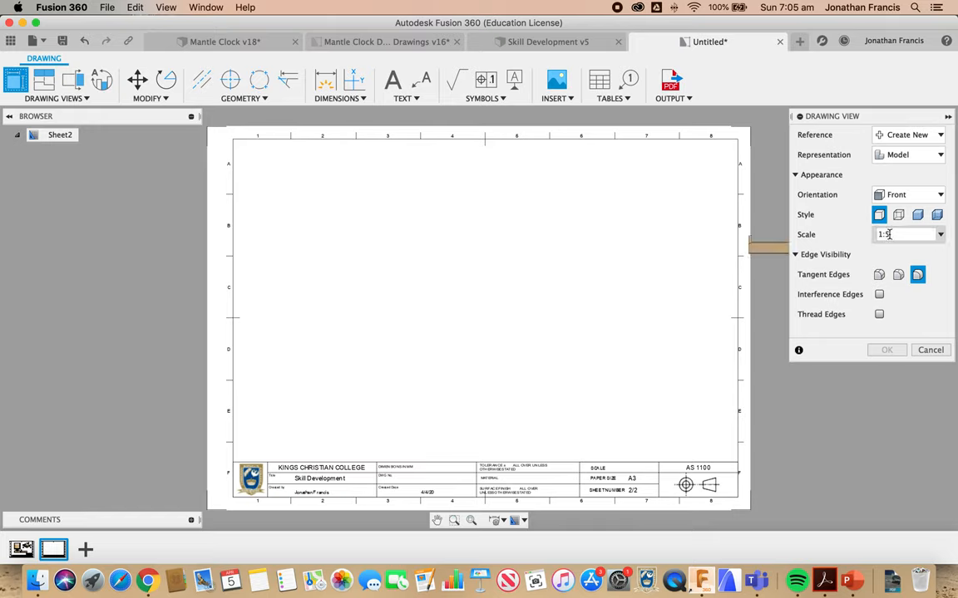
text(1:1)
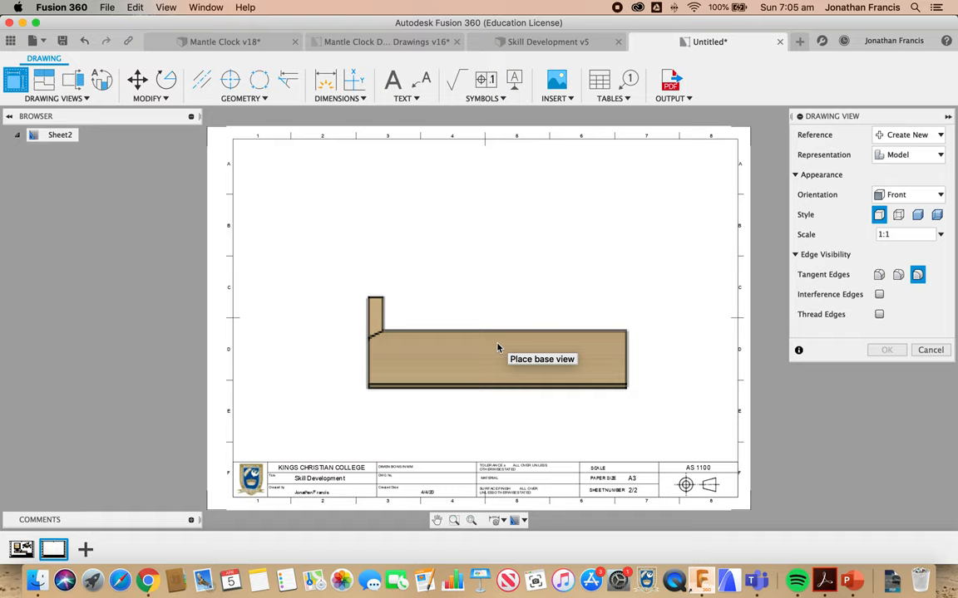
click(940, 195)
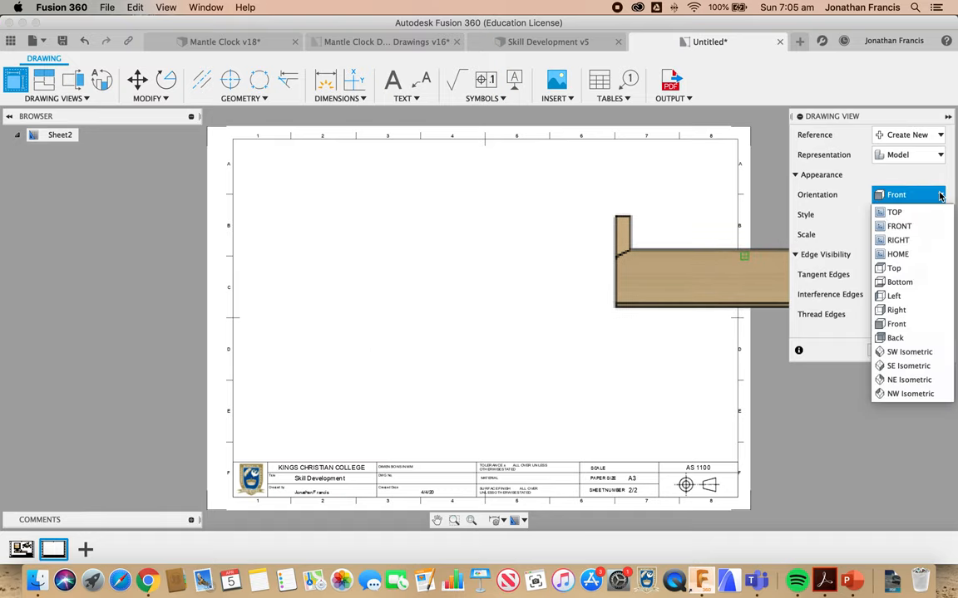
mouse_move(898, 253)
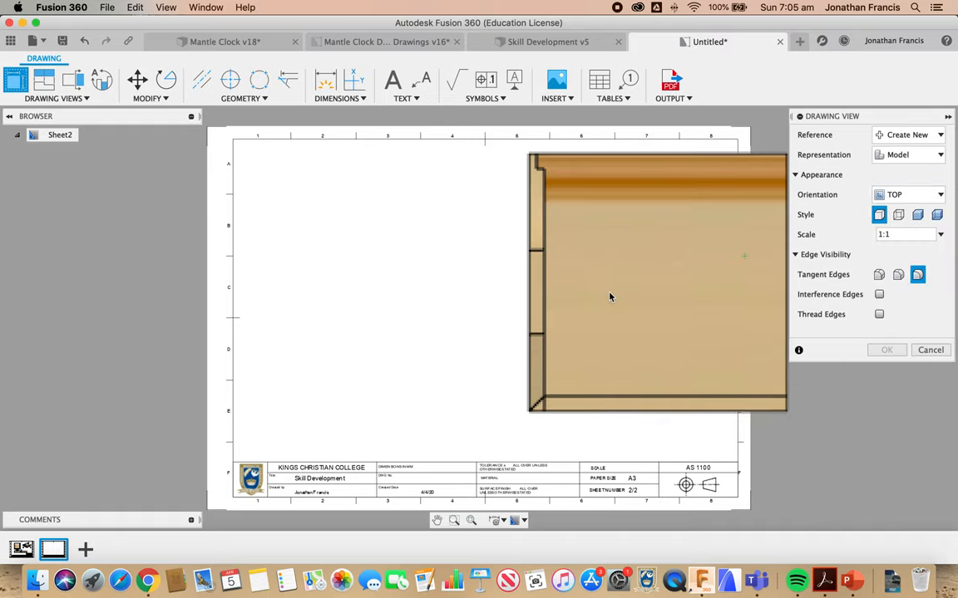
drag(655, 279, 395, 323)
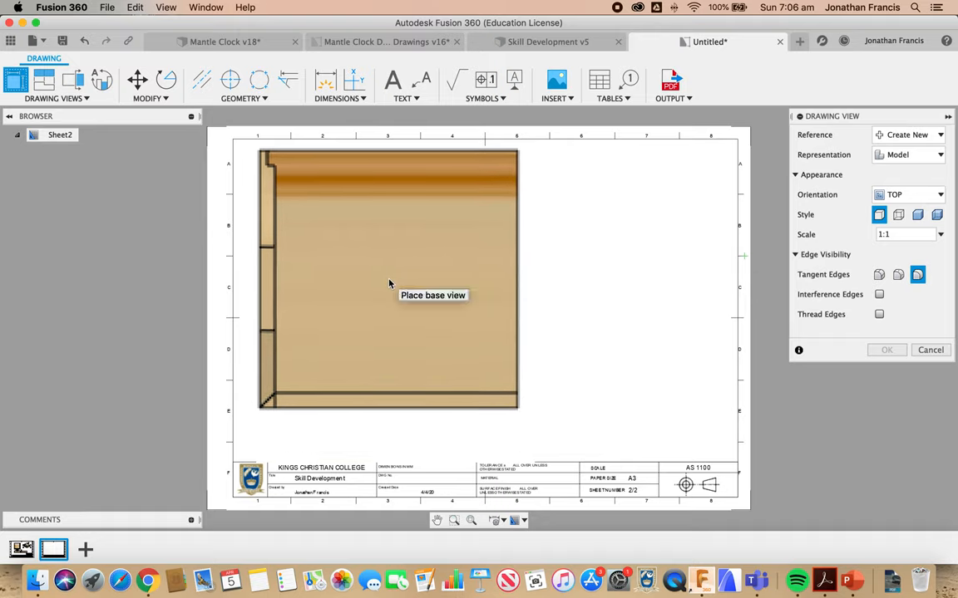
click(389, 279)
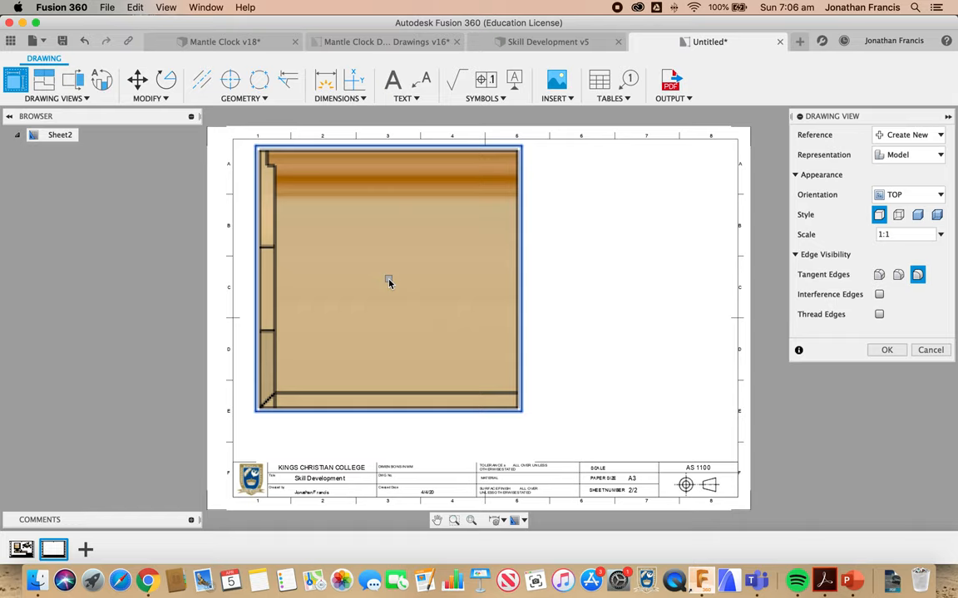
mouse_move(423, 286)
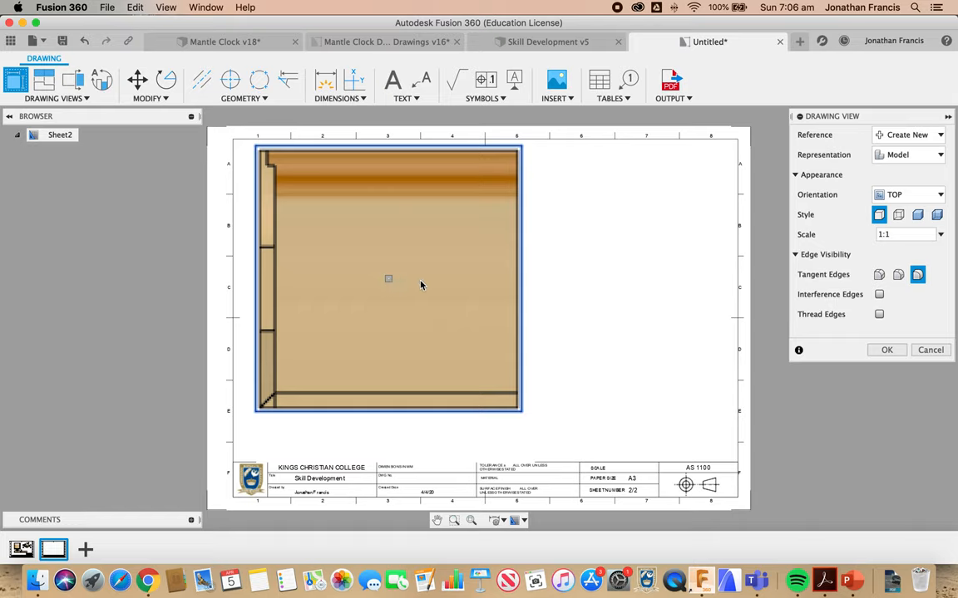
mouse_move(878, 215)
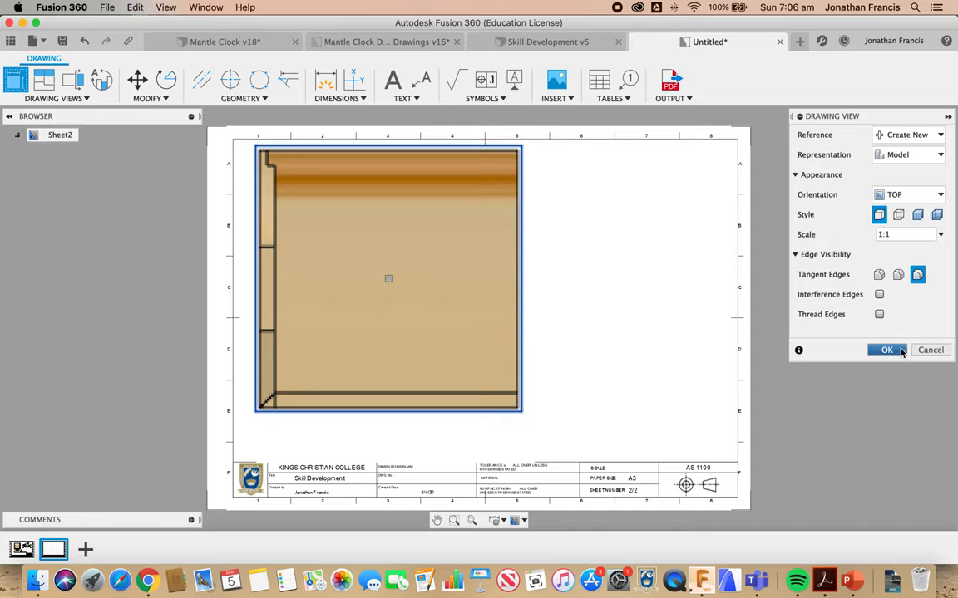
Confirm the top view, then suppress HANDLE:1 and SIDE:1 in the Browser so only BASE shows
click(886, 349)
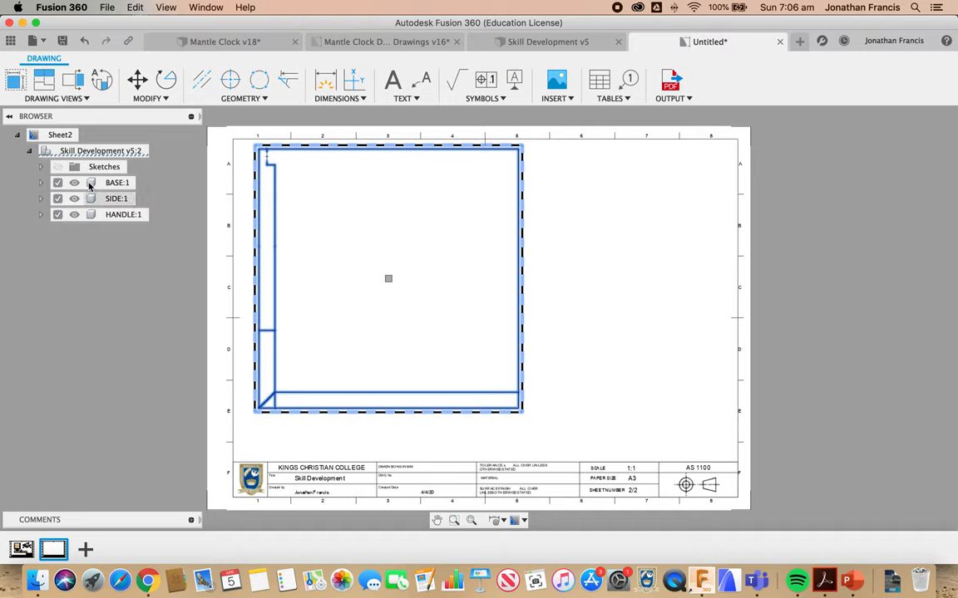
click(123, 214)
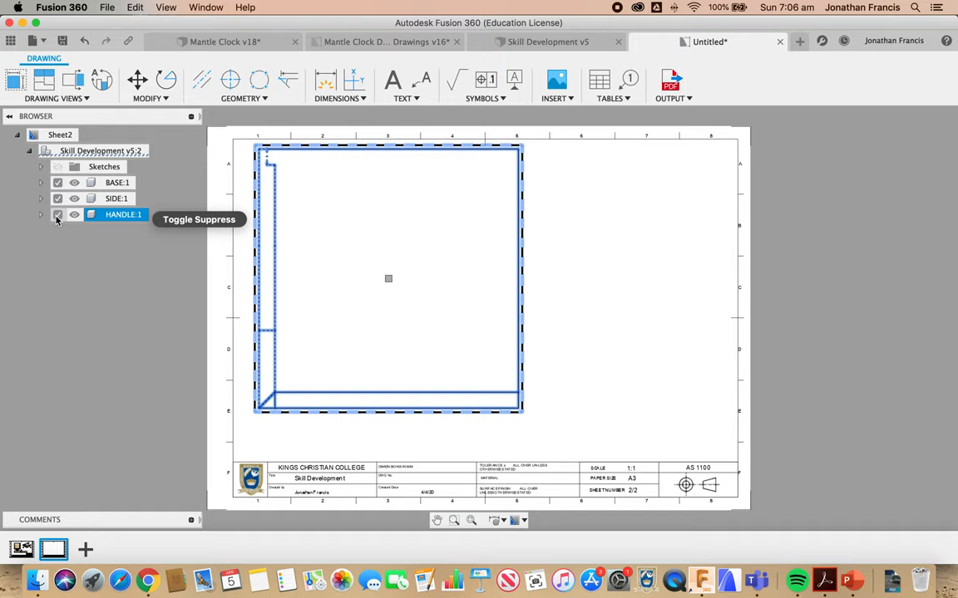
click(56, 214)
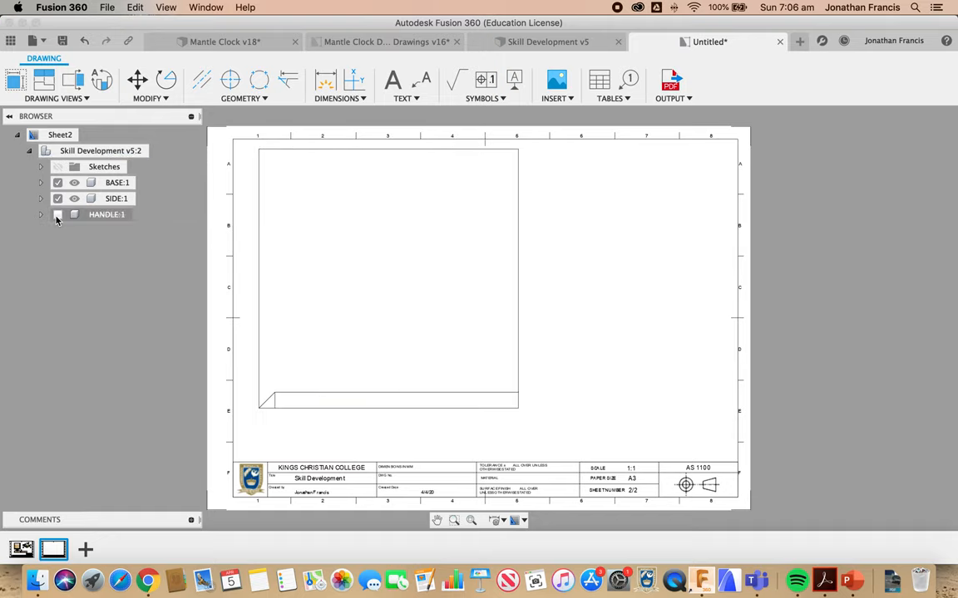
click(58, 199)
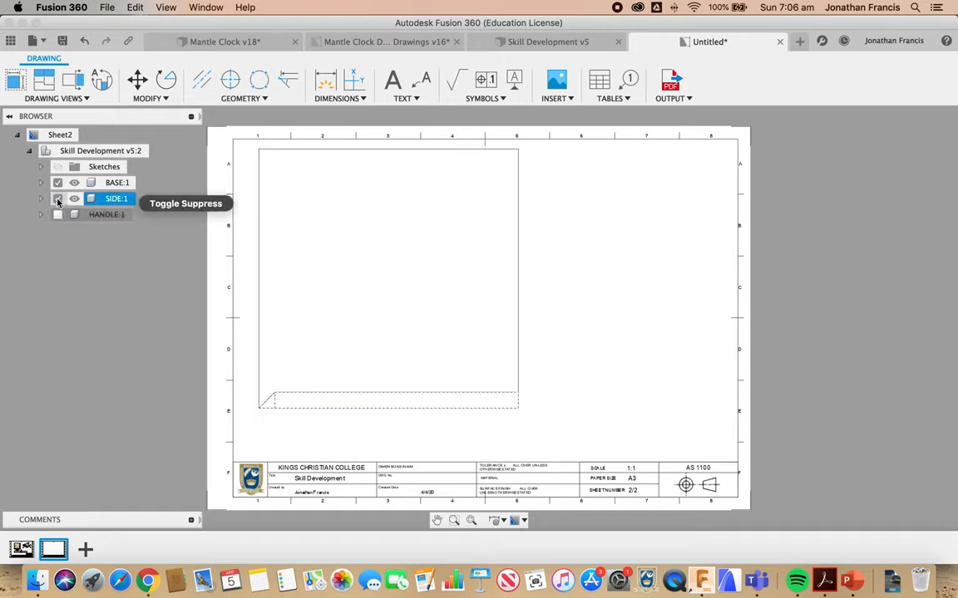
click(56, 200)
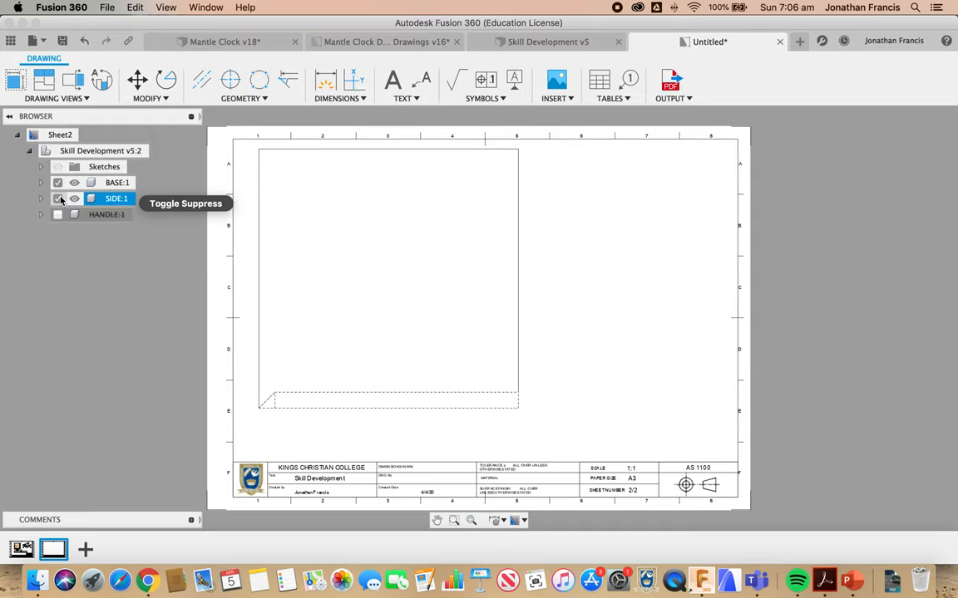
click(58, 198)
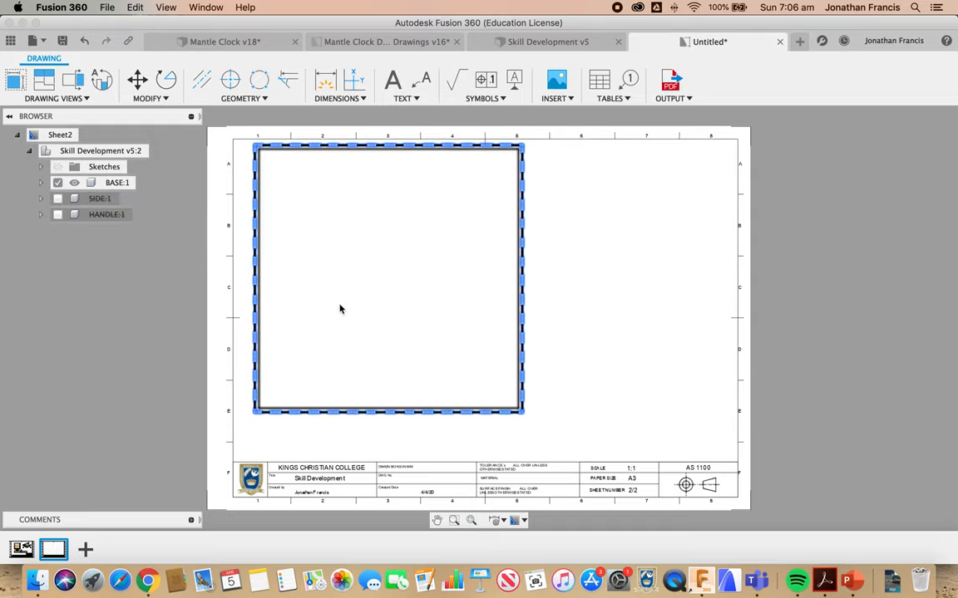
mouse_move(339, 266)
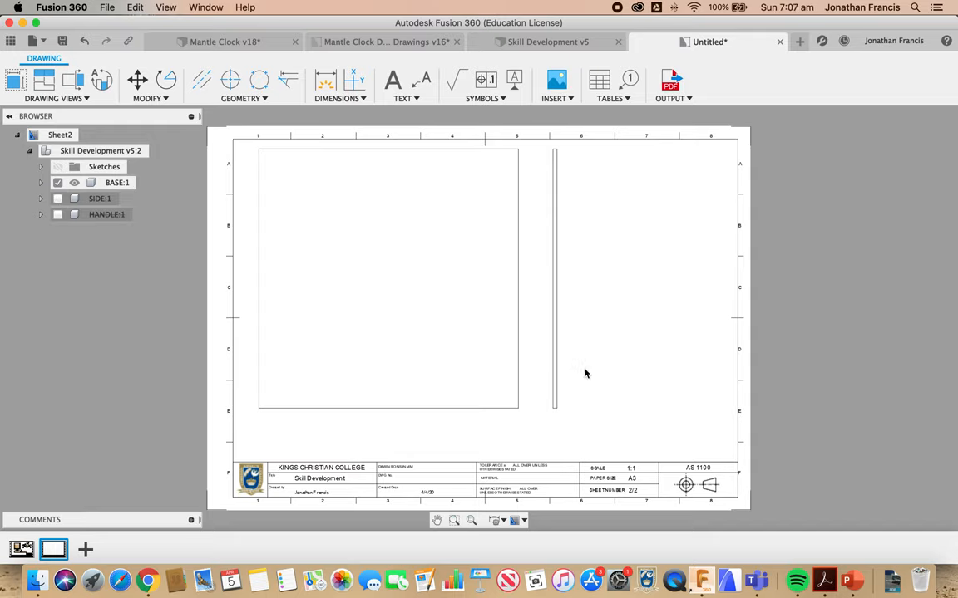
mouse_move(388, 423)
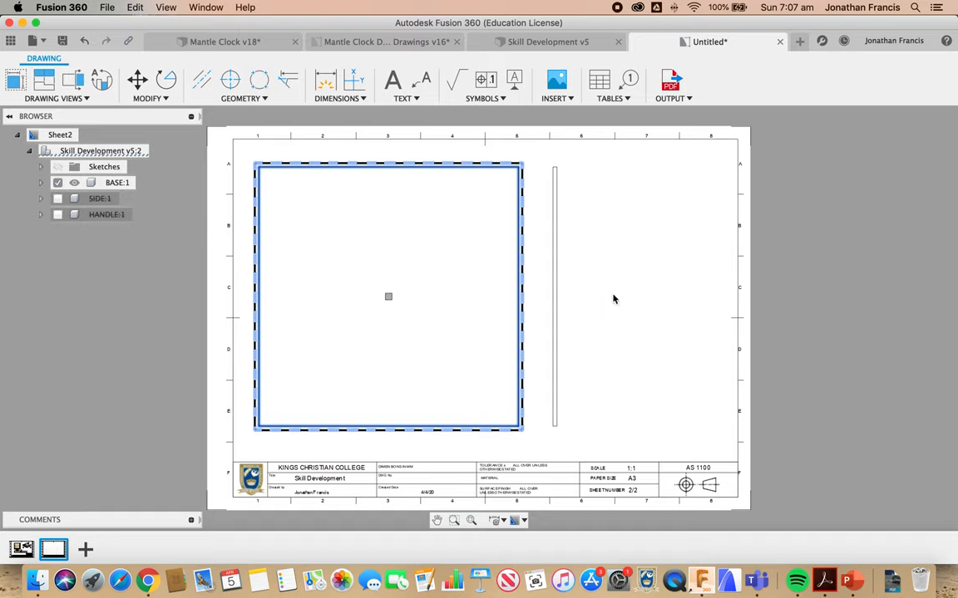
mouse_move(618, 288)
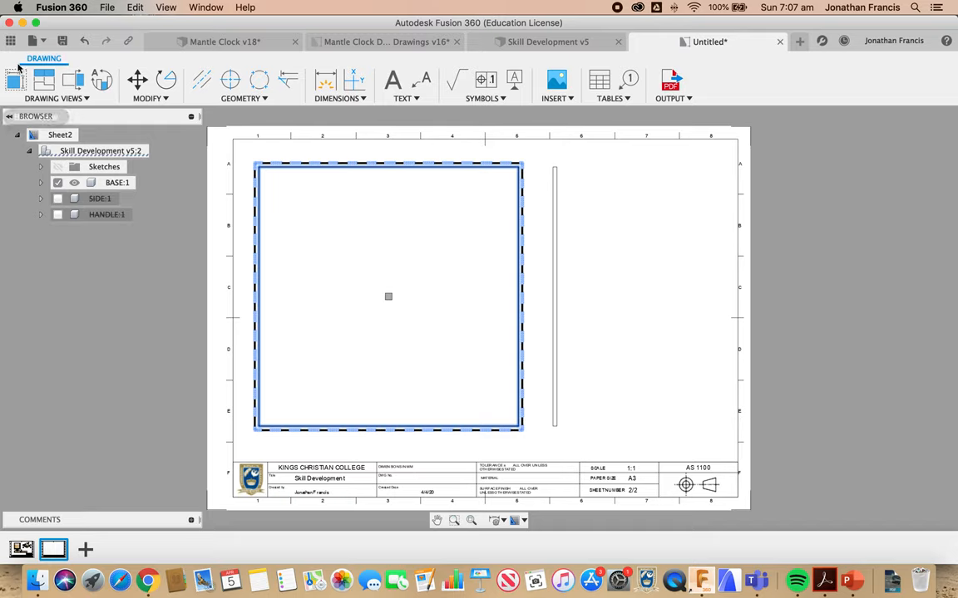
mouse_move(15, 80)
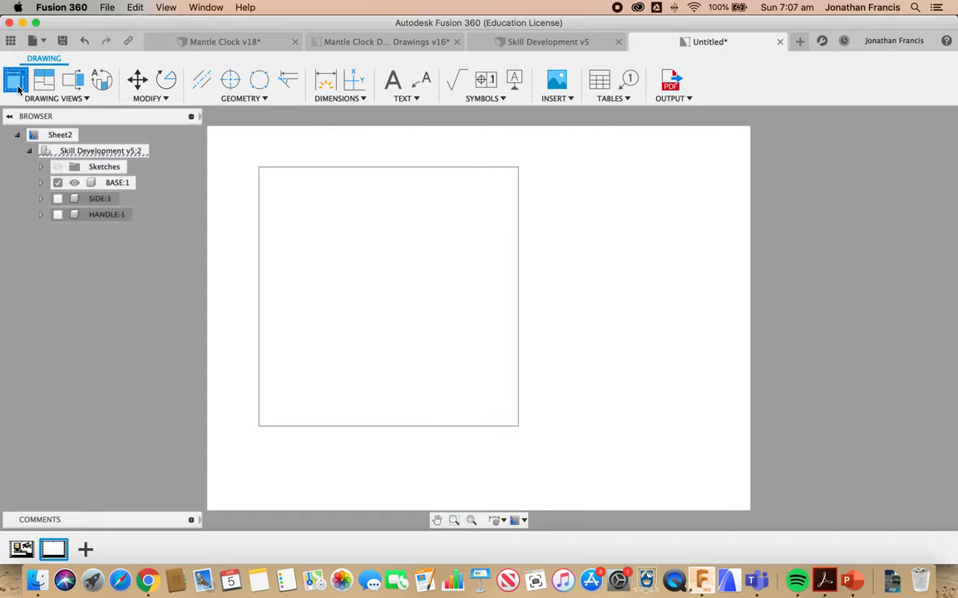
Create a NE Isometric base view with Shaded style, placed at the sheet's top-right, and confirm it
click(16, 80)
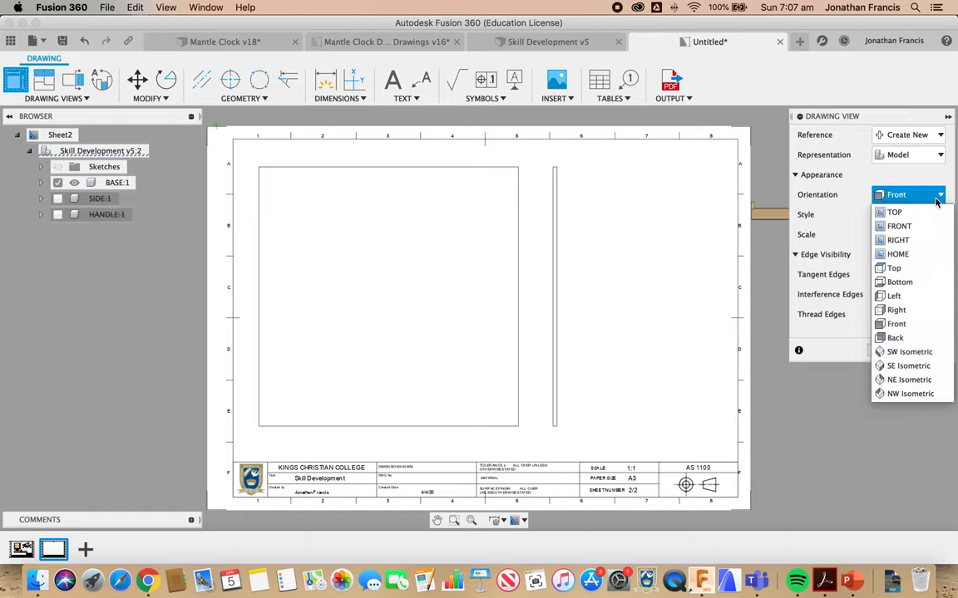
mouse_move(895, 267)
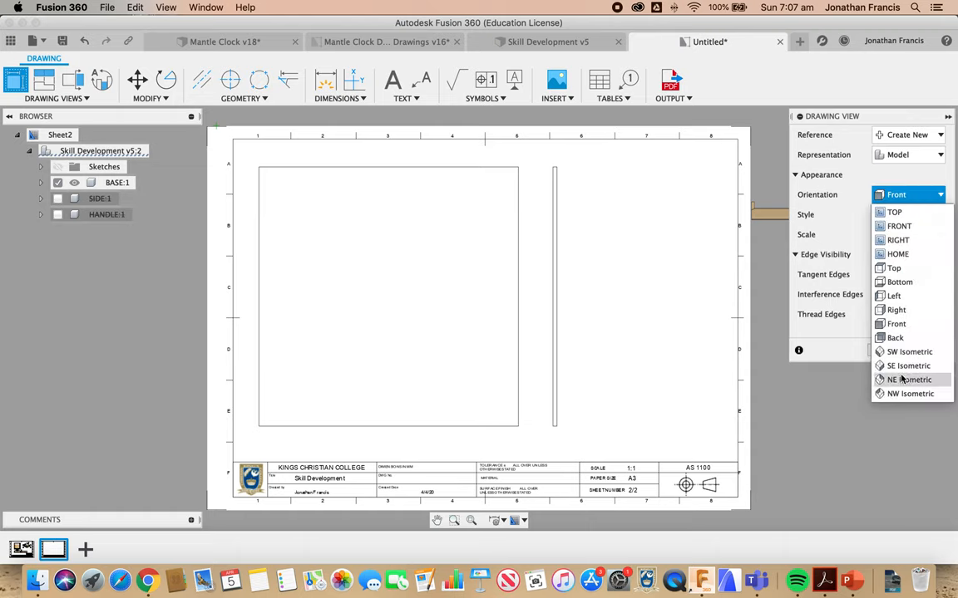
click(907, 379)
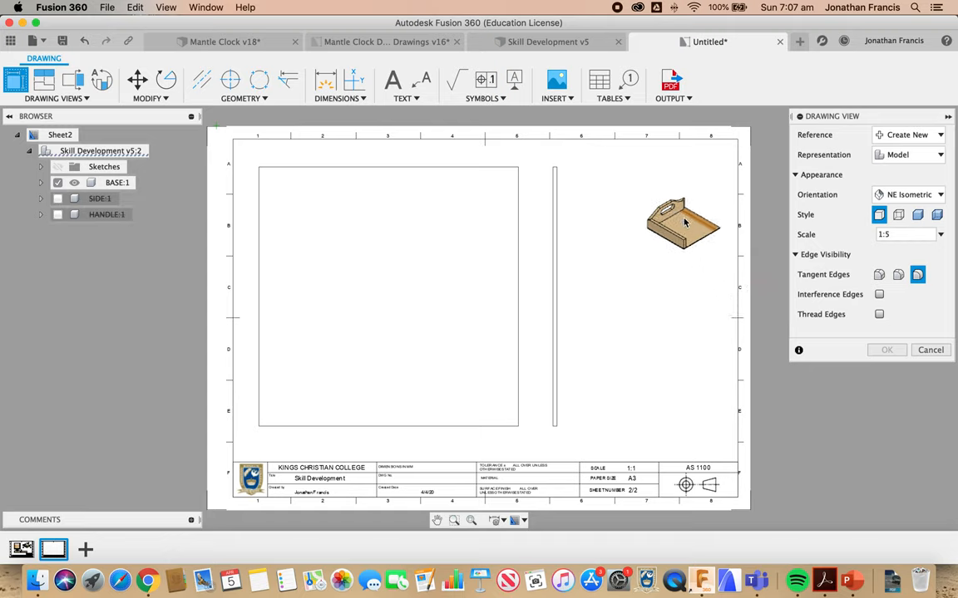
mouse_move(681, 217)
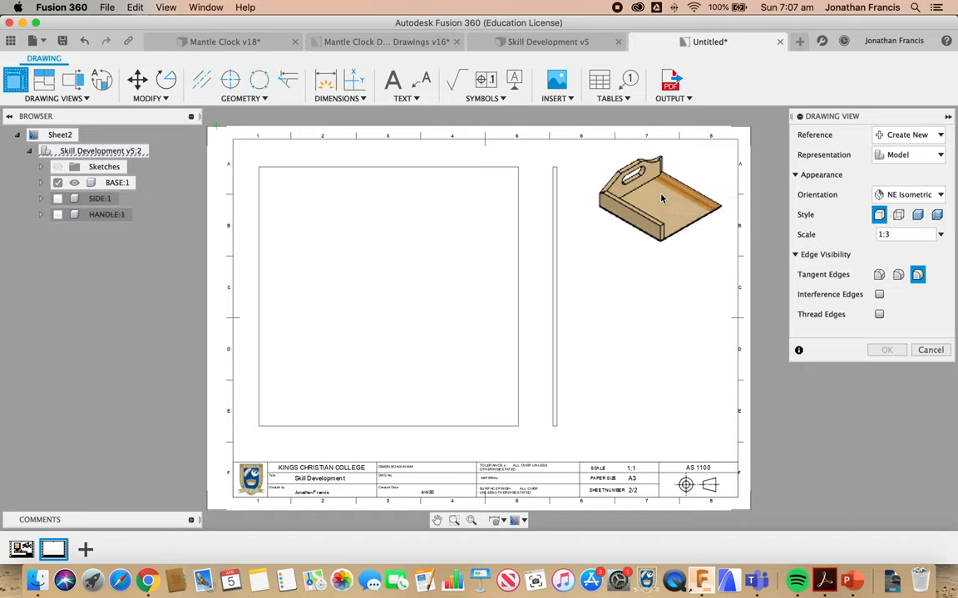
mouse_move(657, 198)
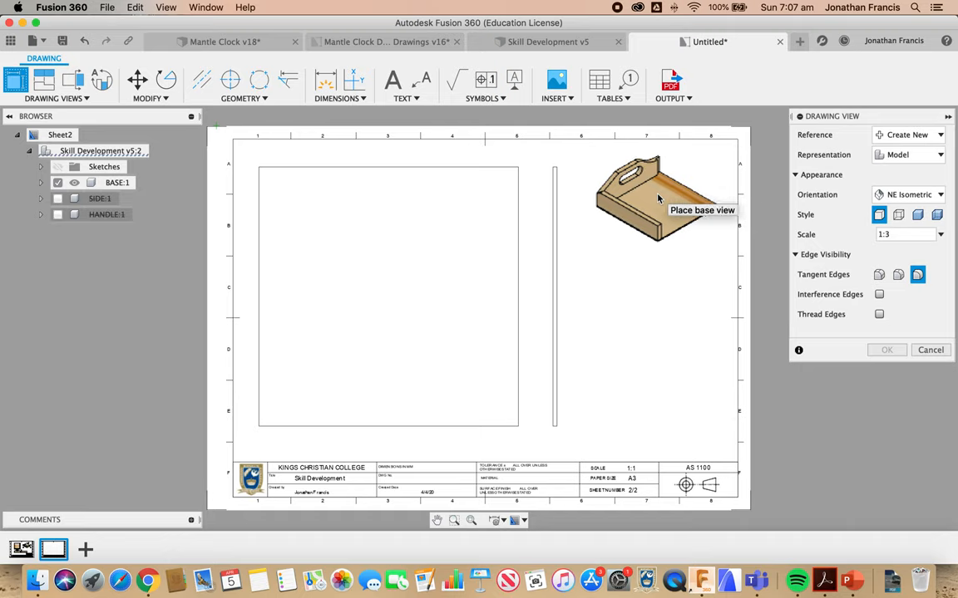
click(657, 192)
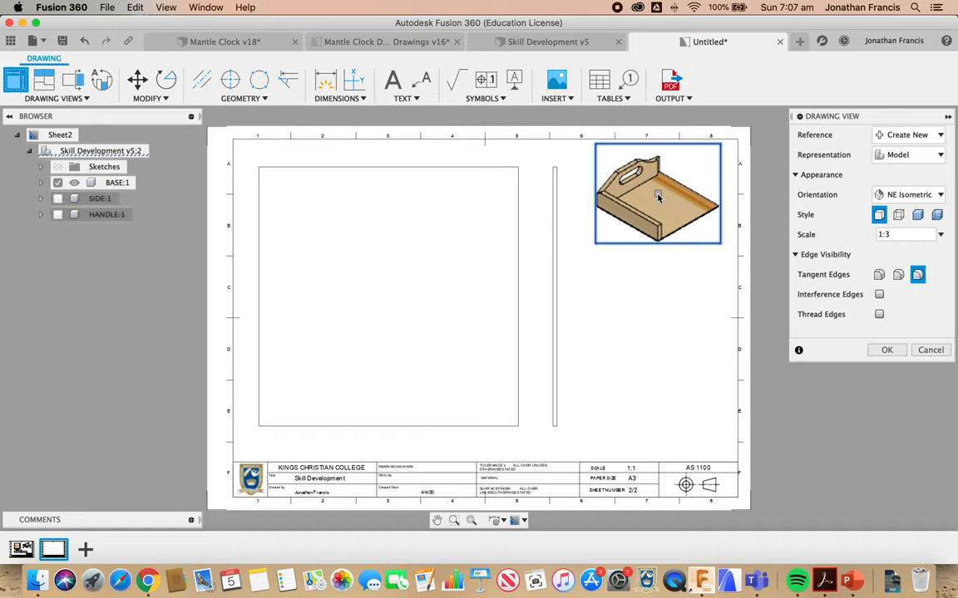
mouse_move(754, 176)
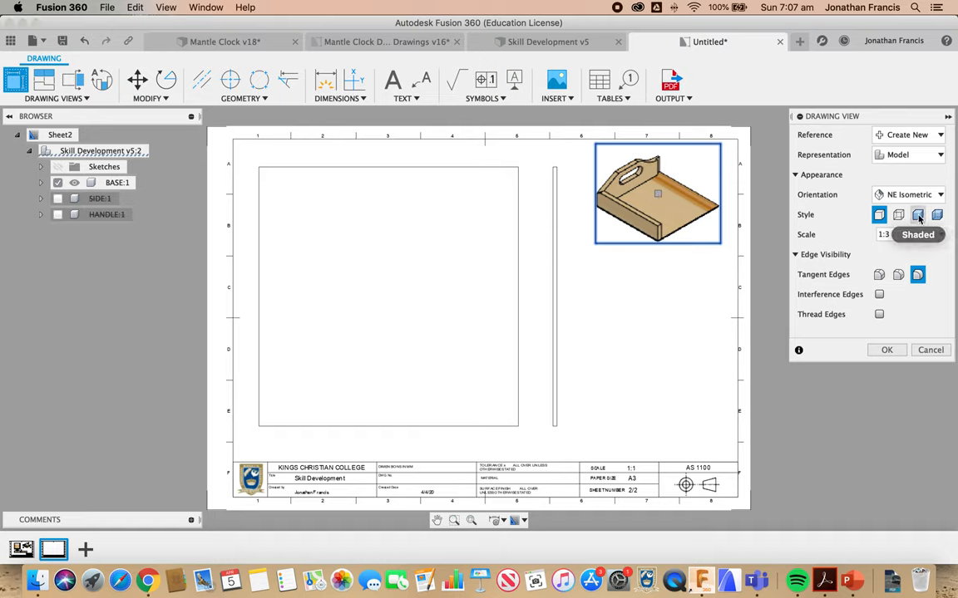
click(918, 215)
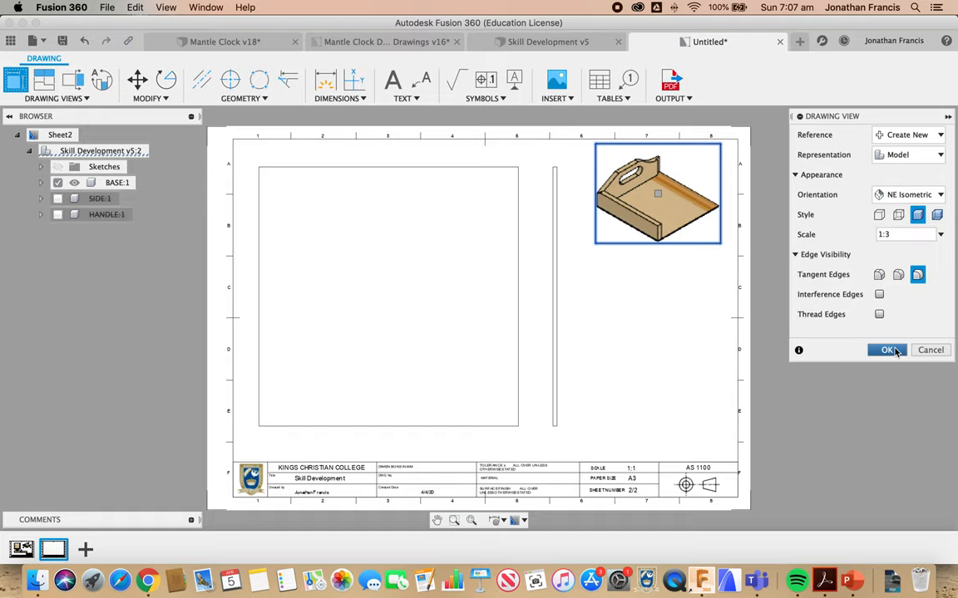
click(888, 349)
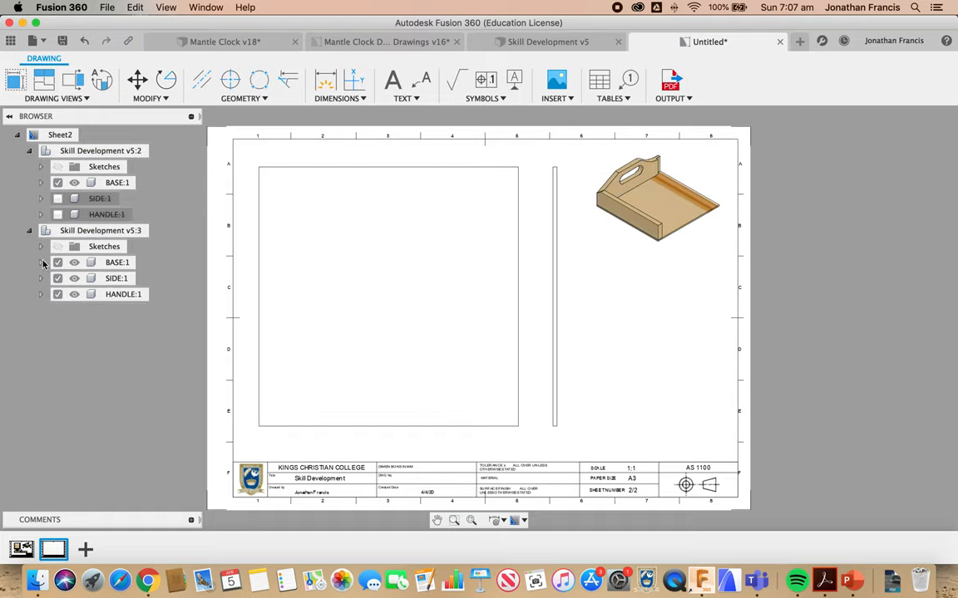
Suppress HANDLE:1 and SIDE:1 in the isometric view so only the BASE plate remains
click(57, 294)
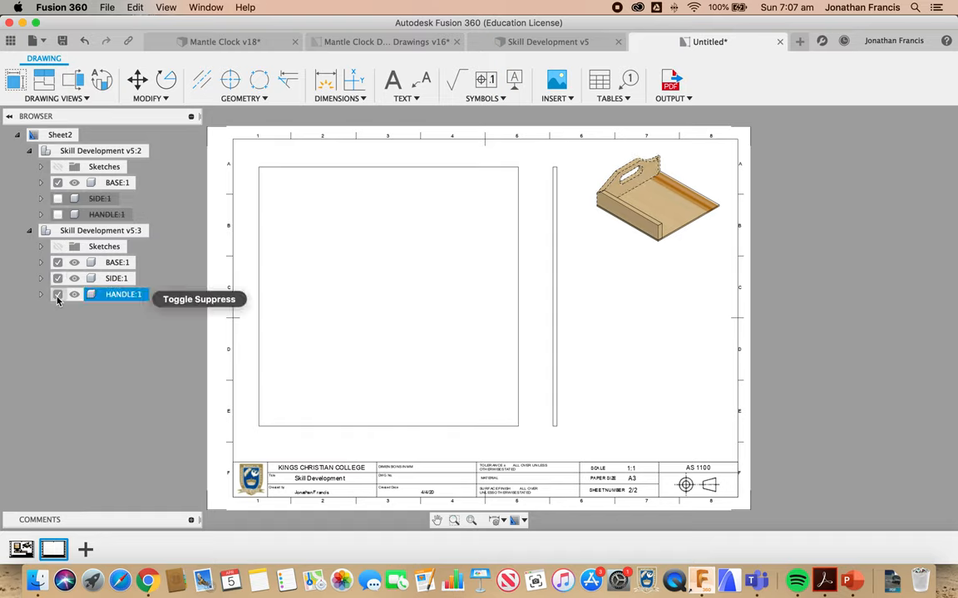
click(58, 294)
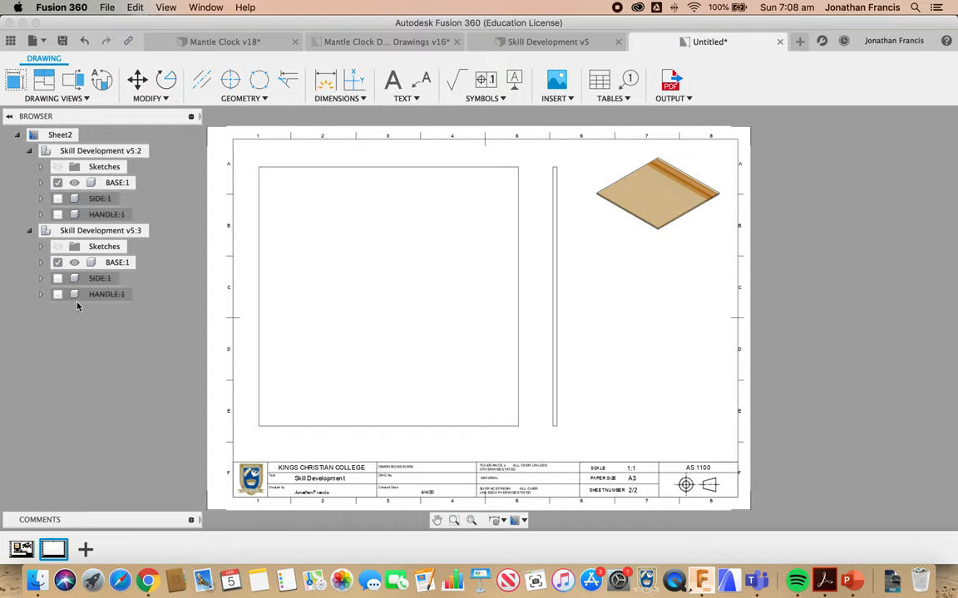
click(657, 193)
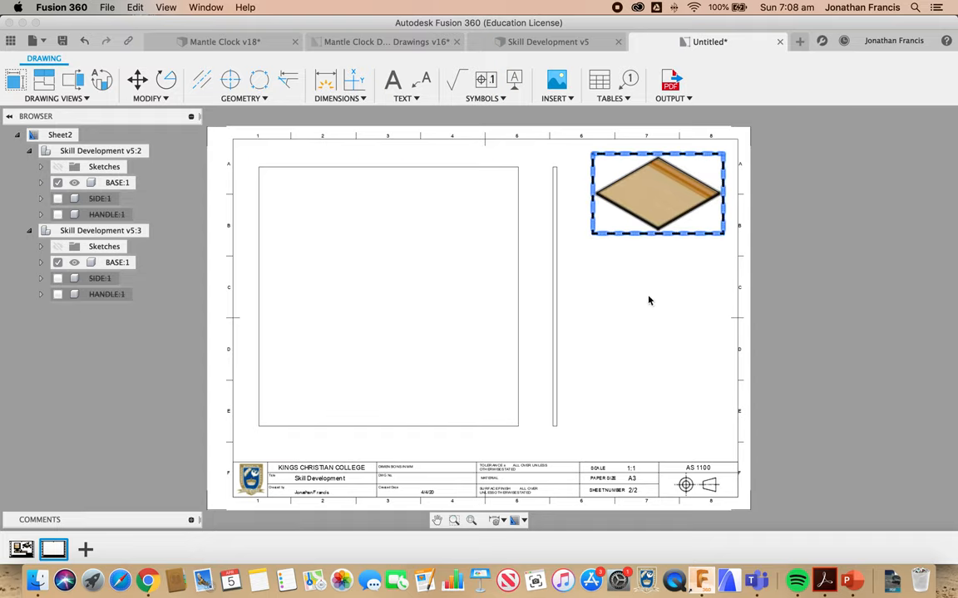
click(629, 286)
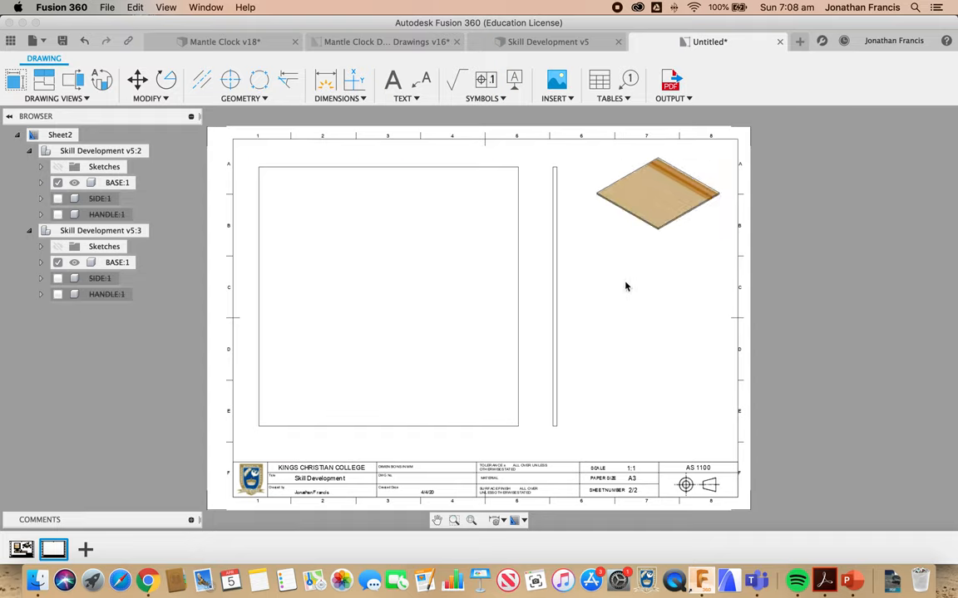
click(599, 80)
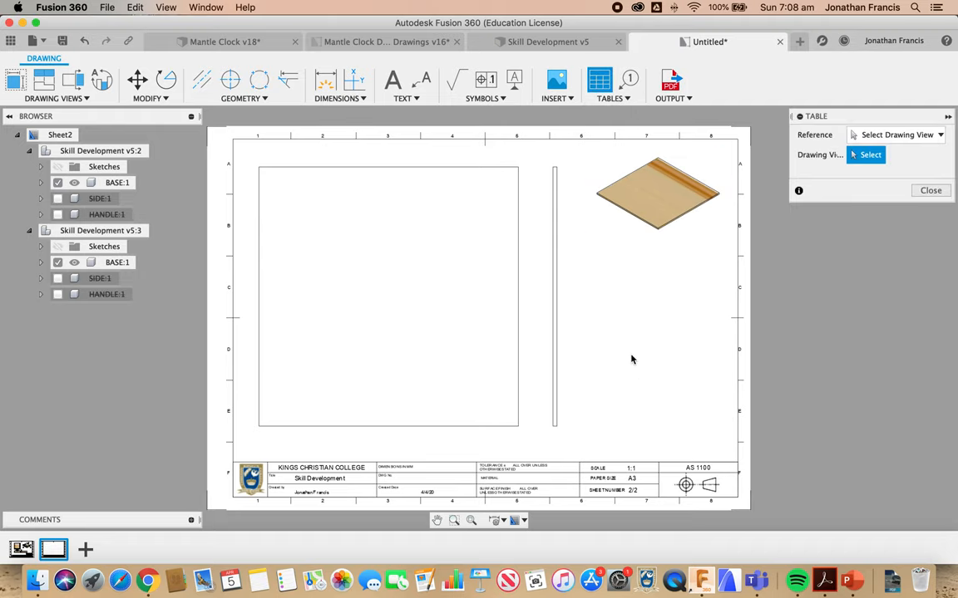
Base the parts list on the isometric view, drop balloon 1, align the table with the title block, headers on top
click(658, 192)
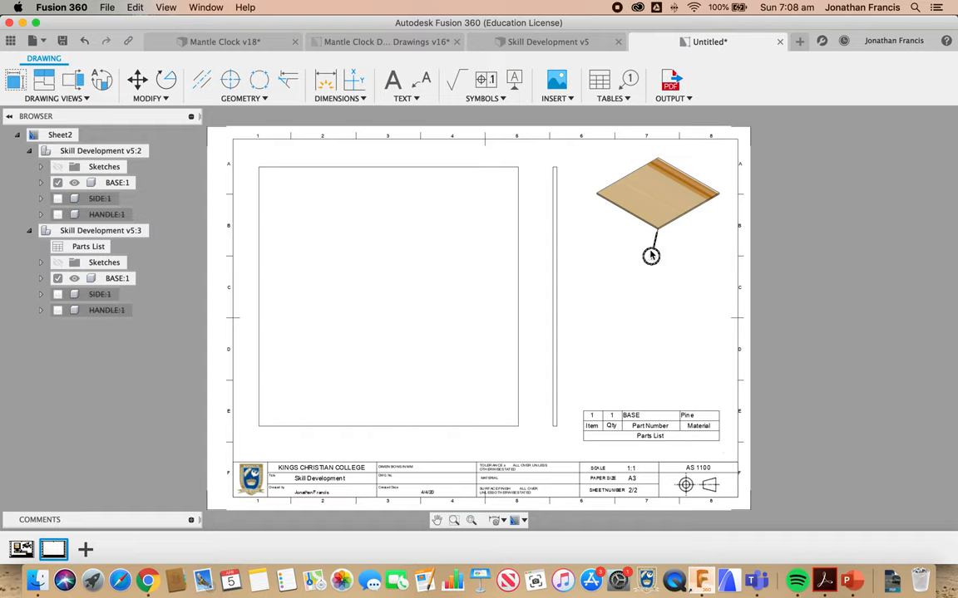
click(651, 426)
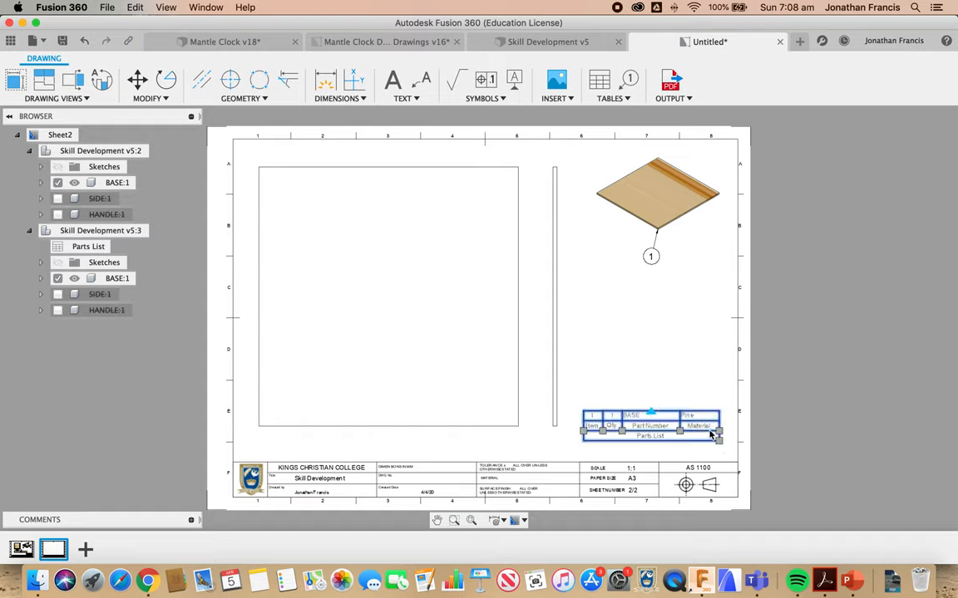
click(717, 439)
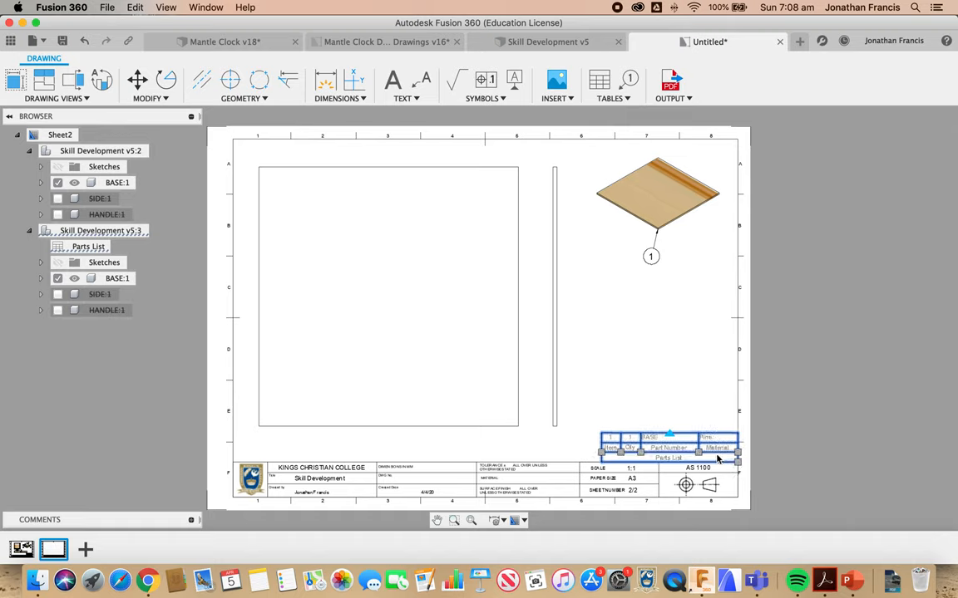
double_click(668, 459)
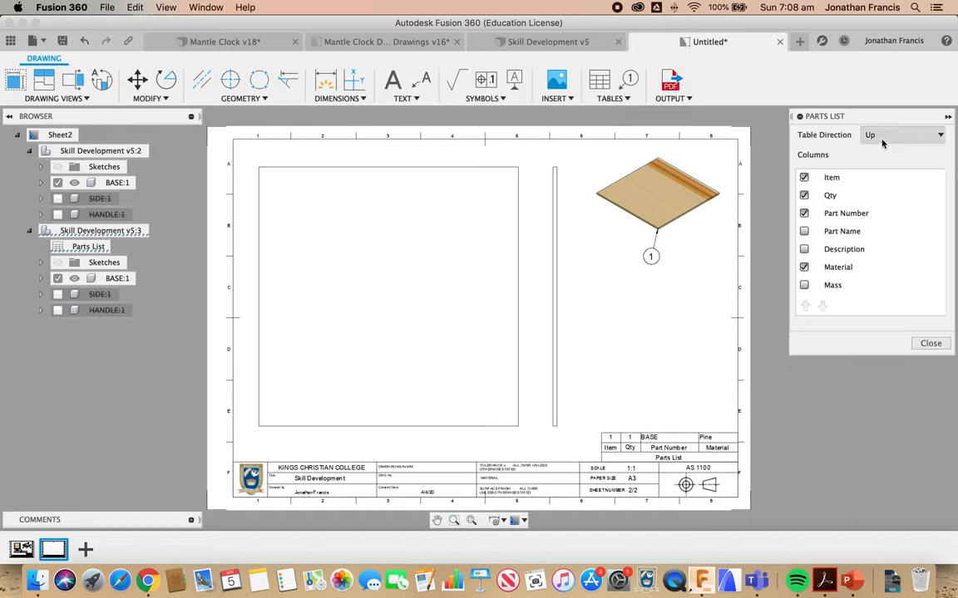
click(901, 134)
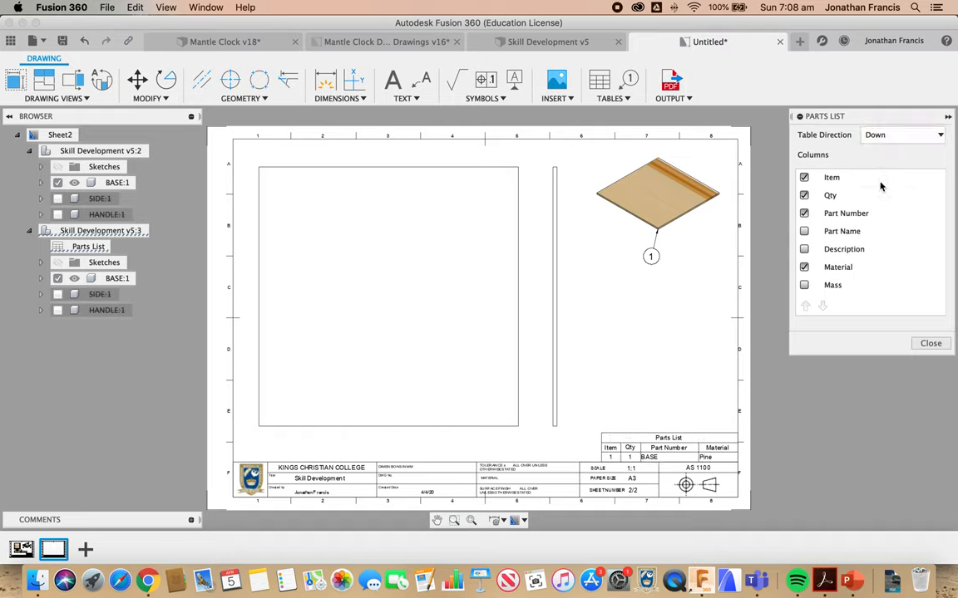
mouse_move(791, 231)
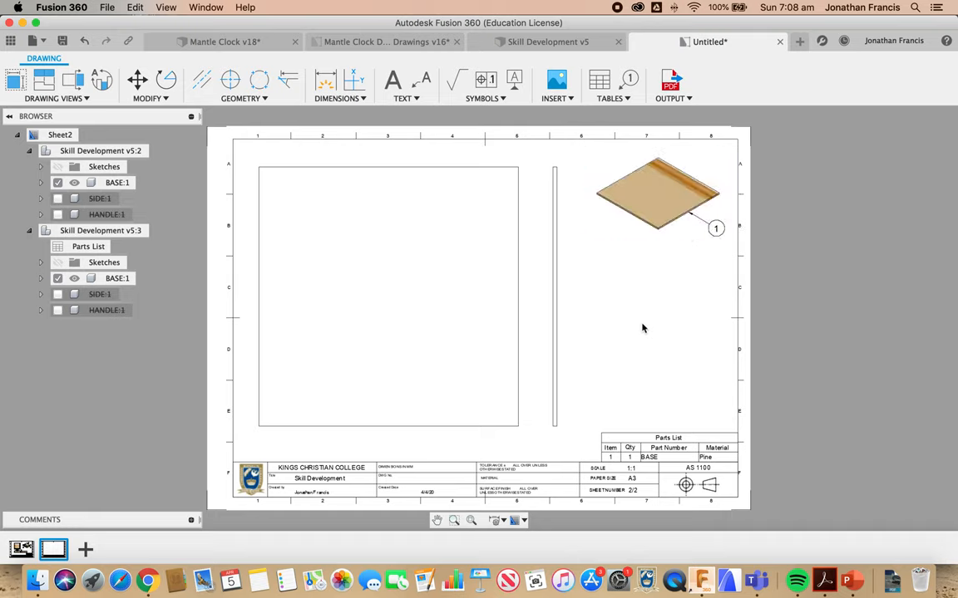
mouse_move(611, 250)
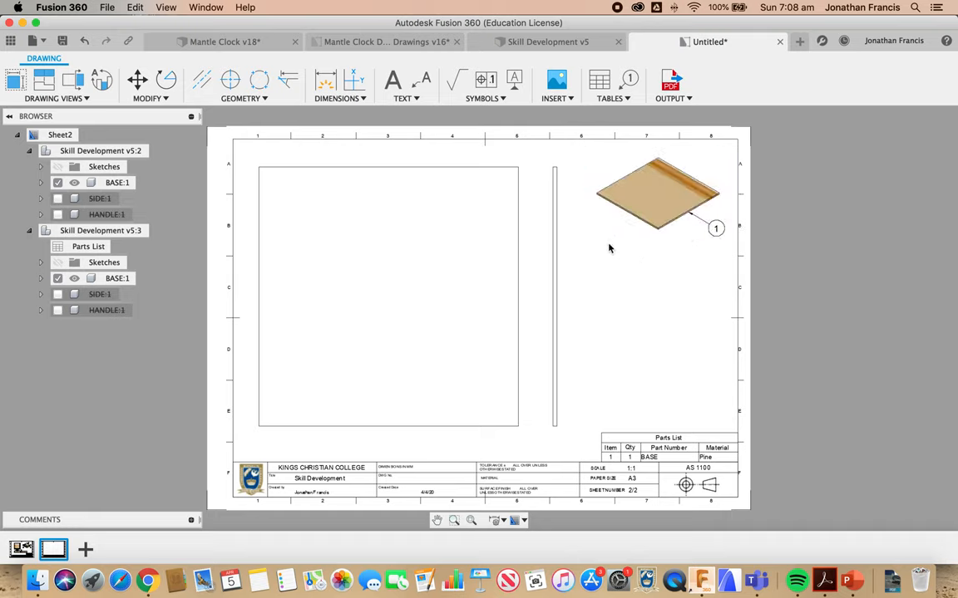
mouse_move(596, 276)
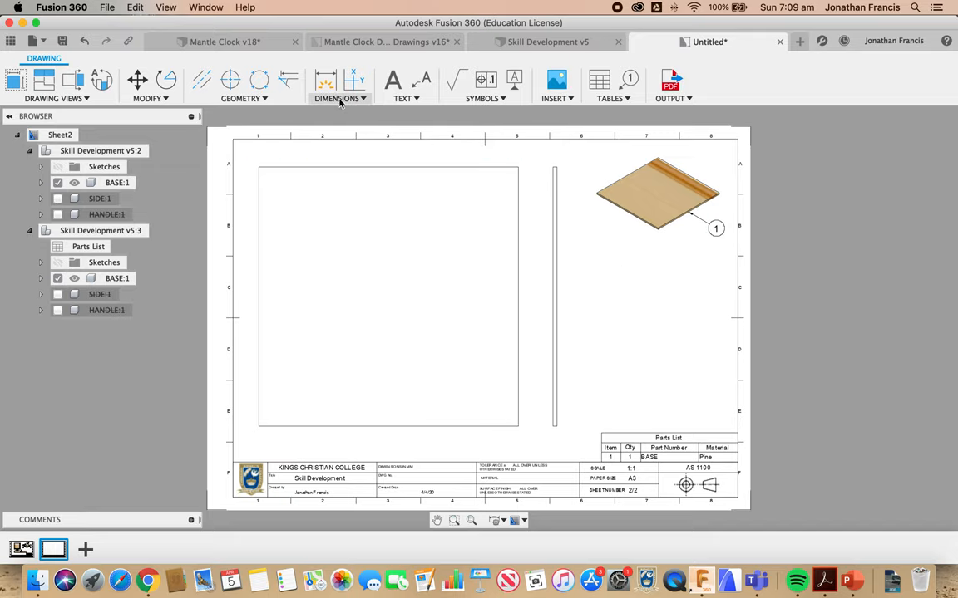
mouse_move(326, 80)
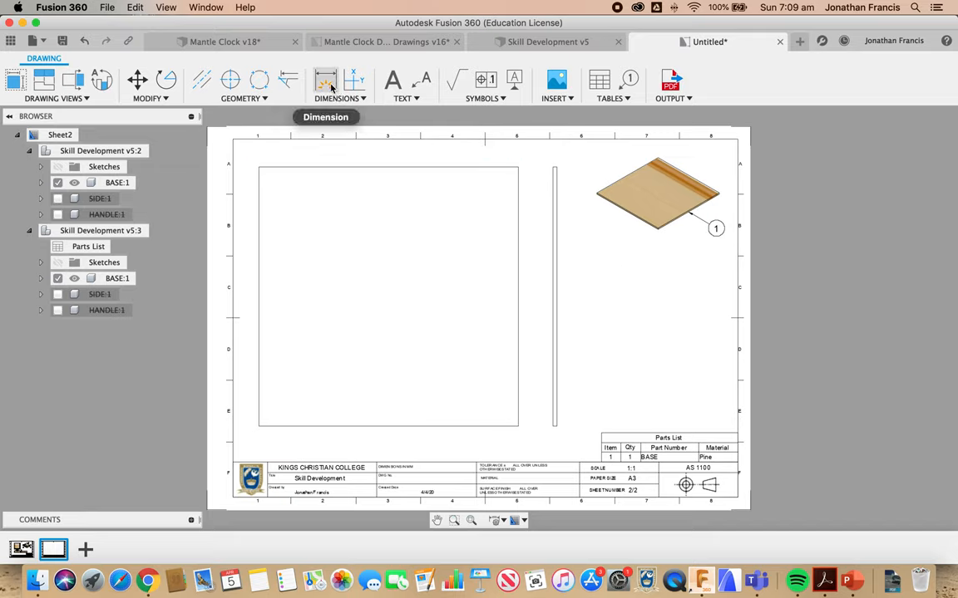
mouse_move(280, 159)
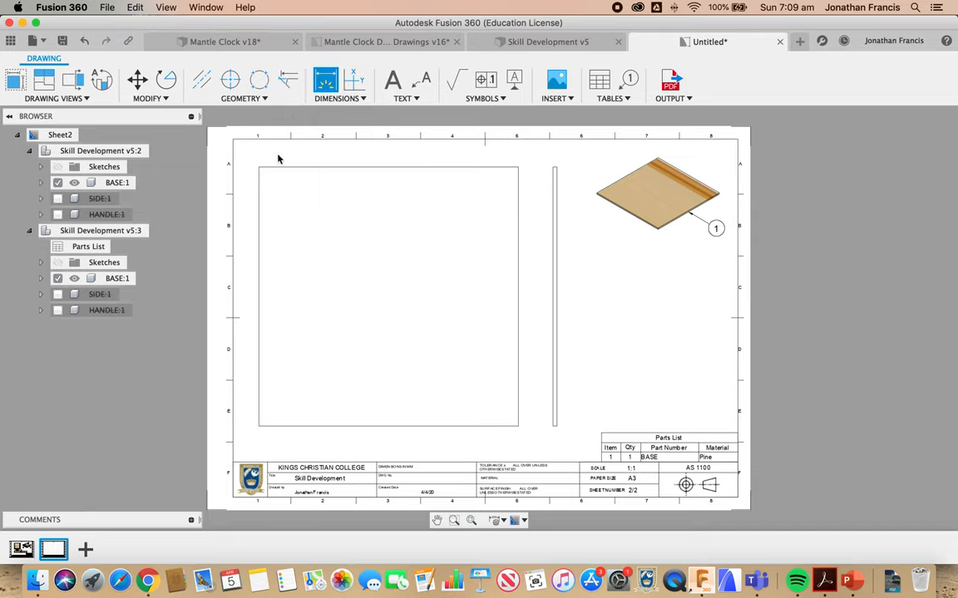
mouse_move(260, 170)
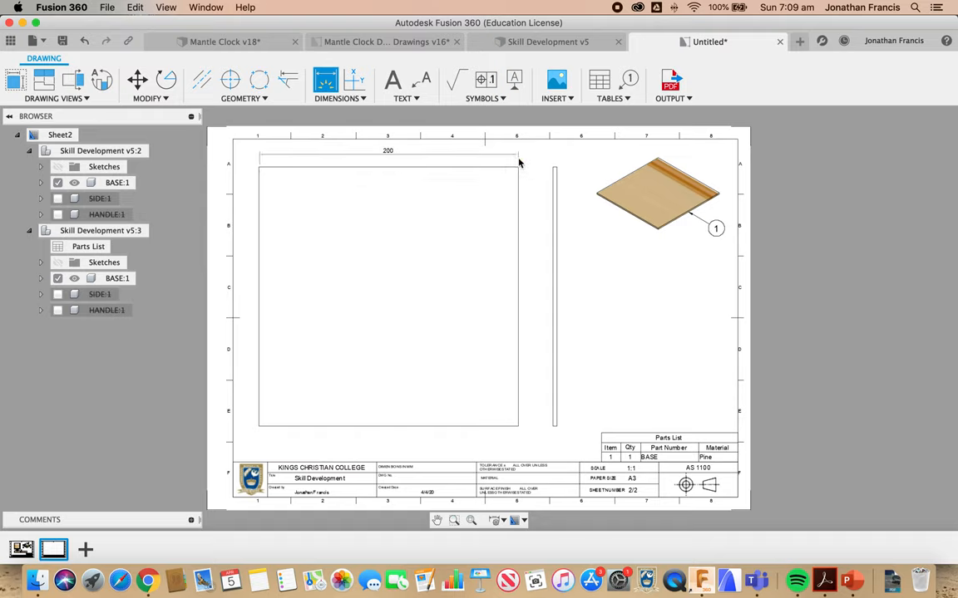
mouse_move(518, 162)
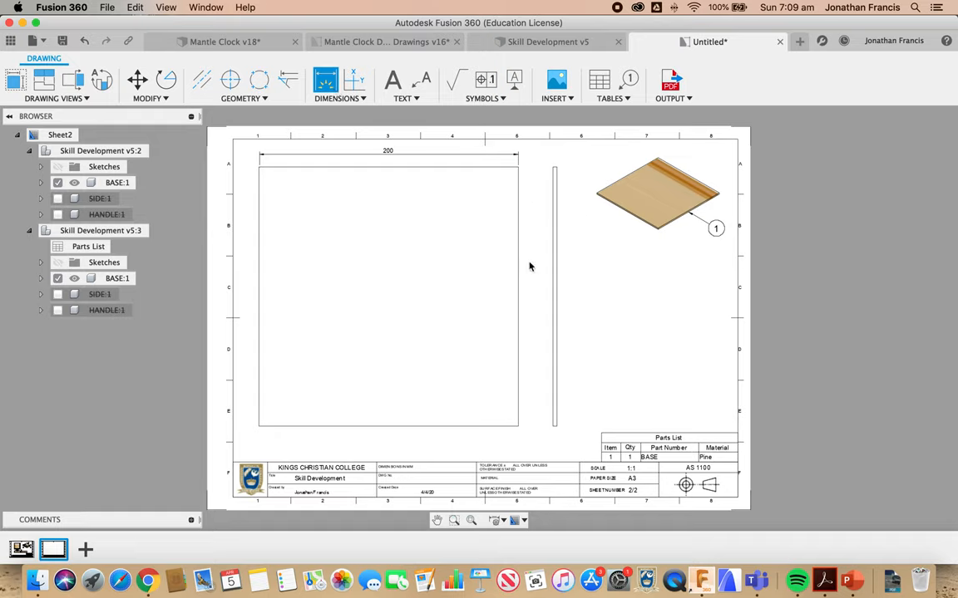
Add the 200 height dimension on the top view and fit the whole sheet in view
click(519, 426)
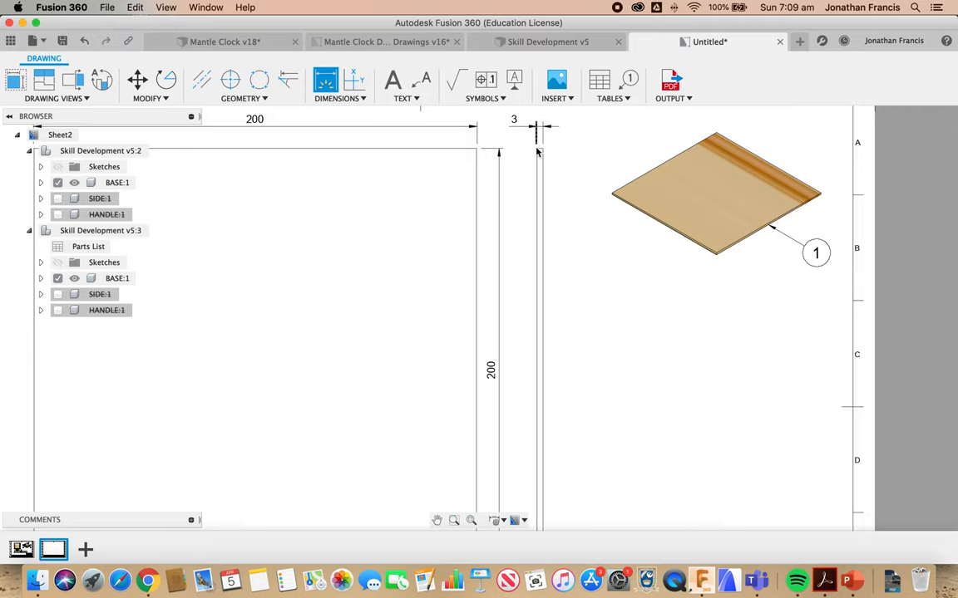
click(472, 520)
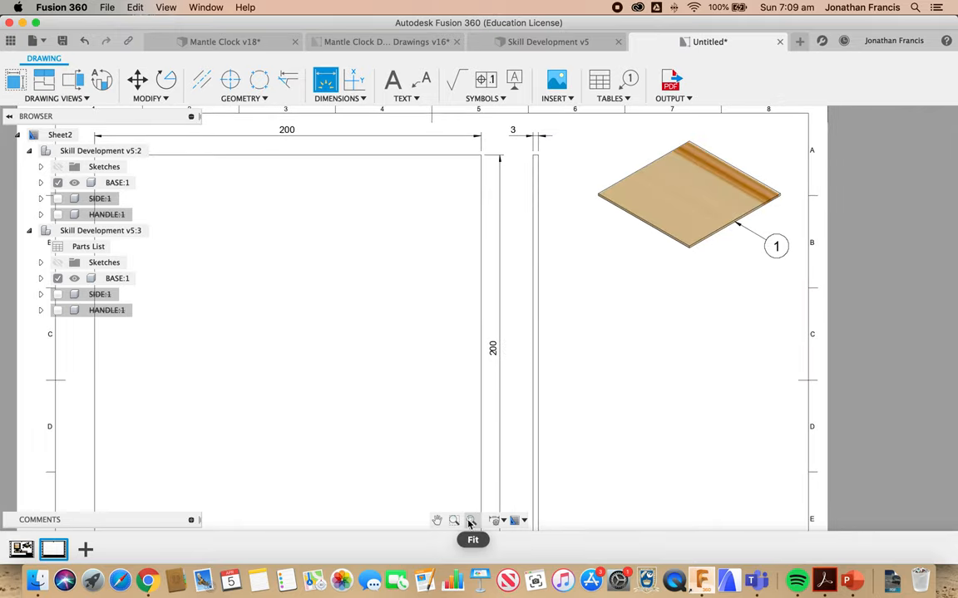
click(472, 522)
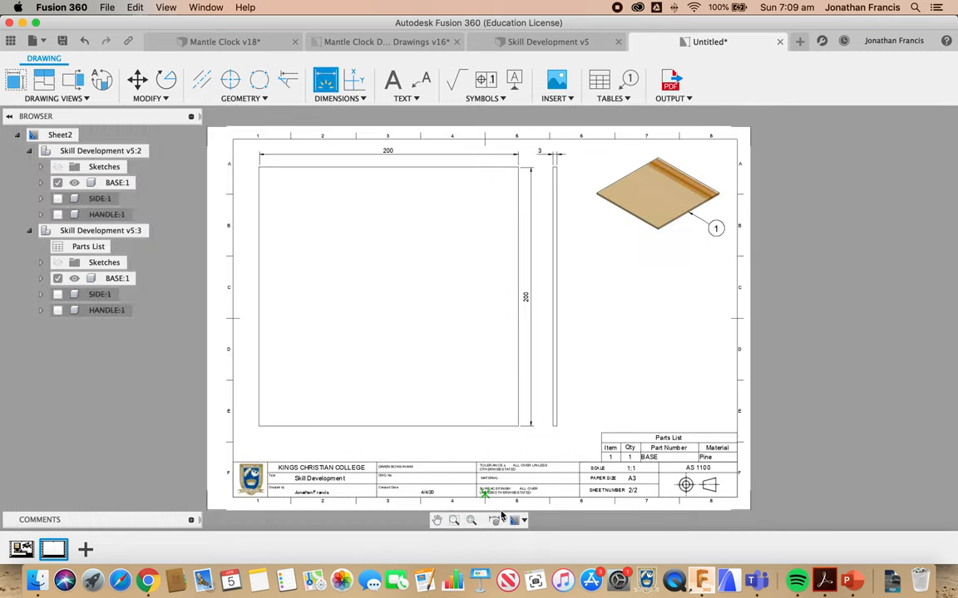
mouse_move(552, 325)
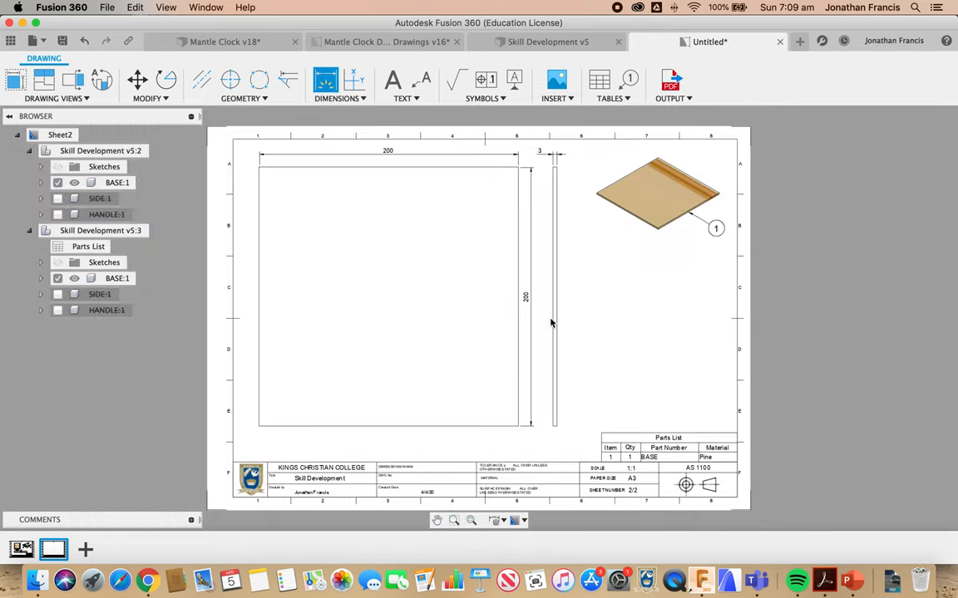
mouse_move(558, 192)
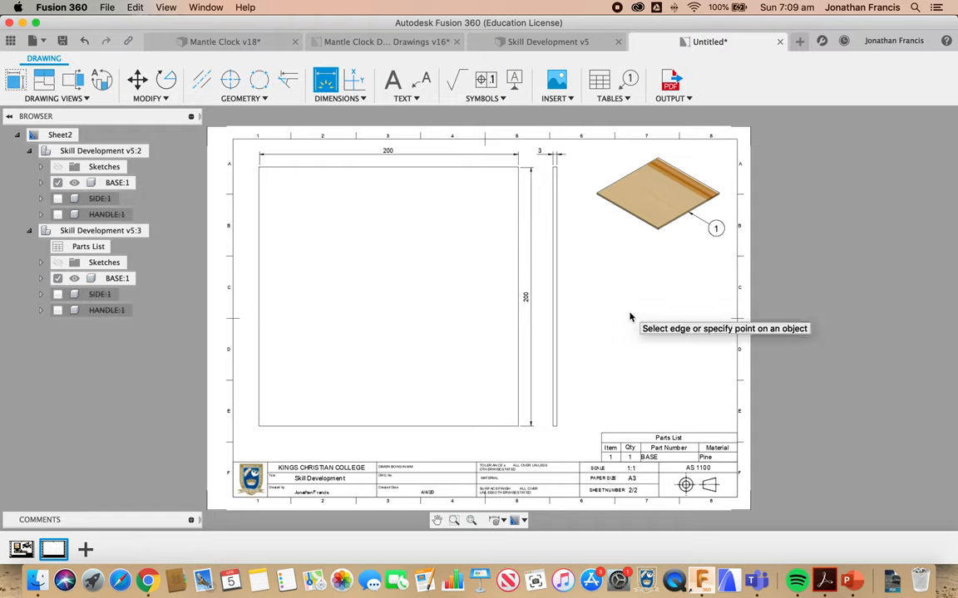
mouse_move(705, 311)
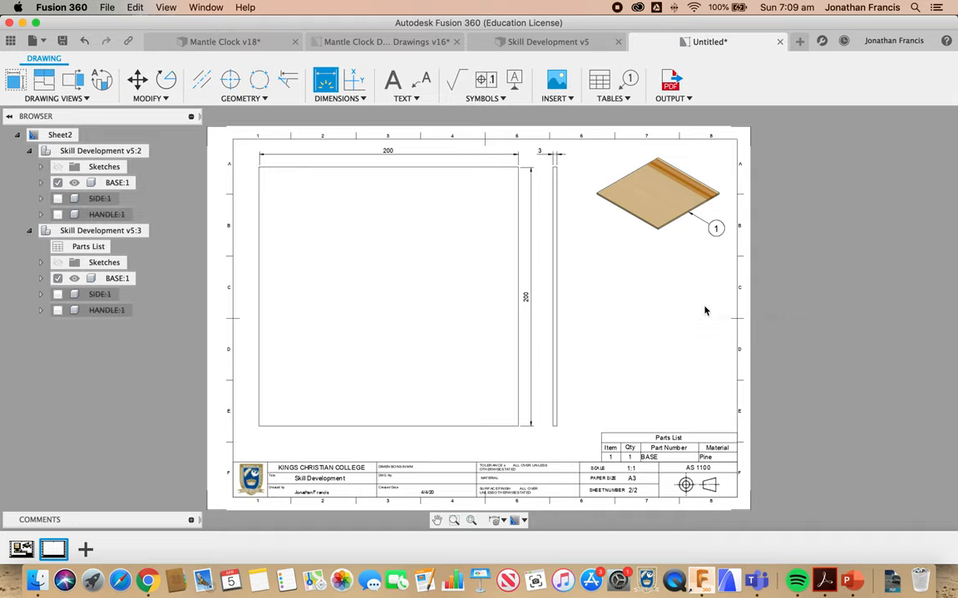